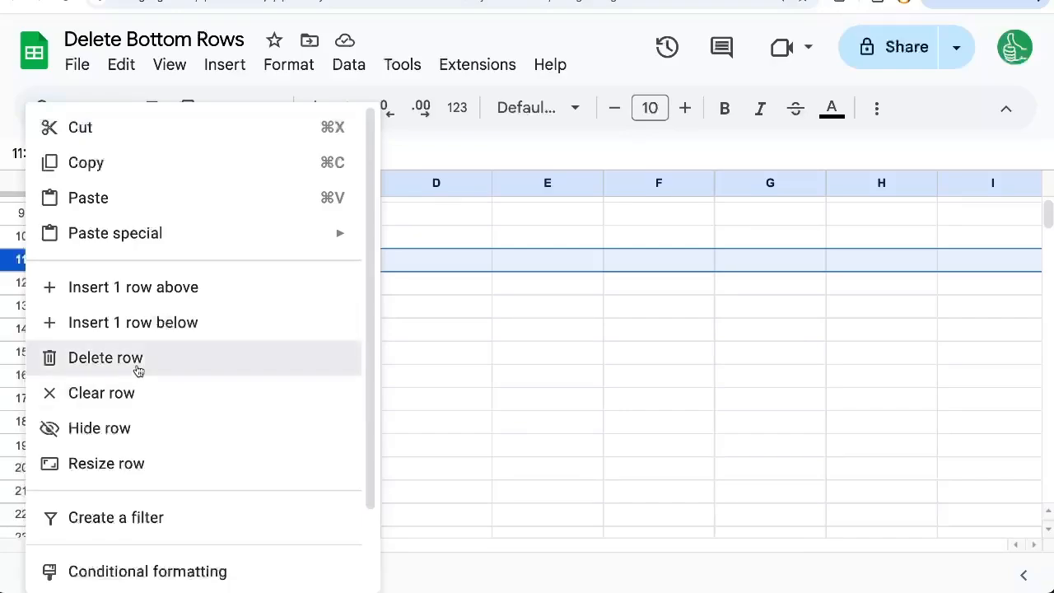
# Delete the empty row 11 below the sales table
pyautogui.click(105, 358)
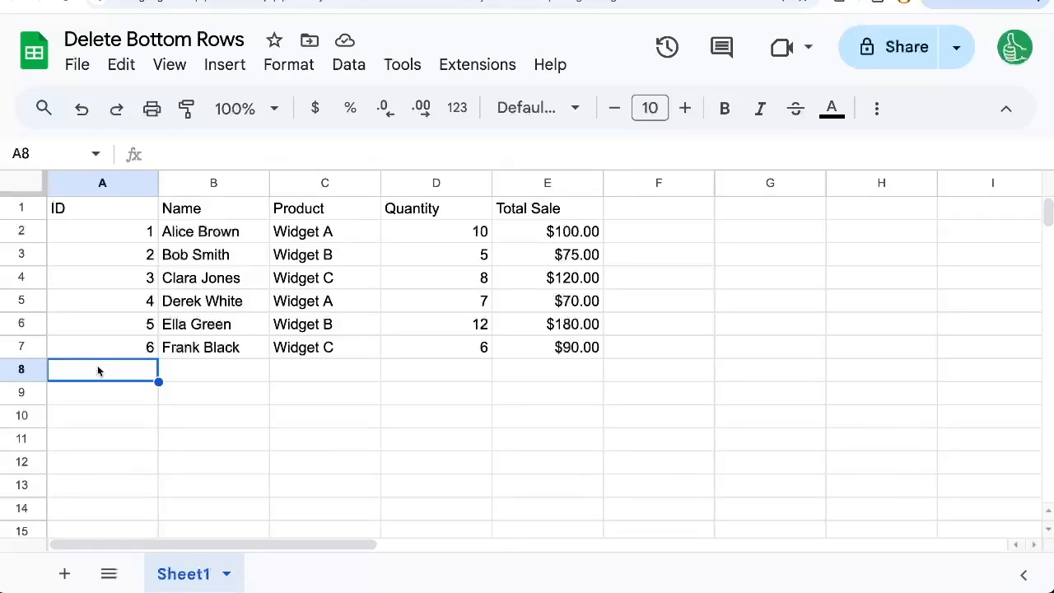
pyautogui.moveTo(122, 371)
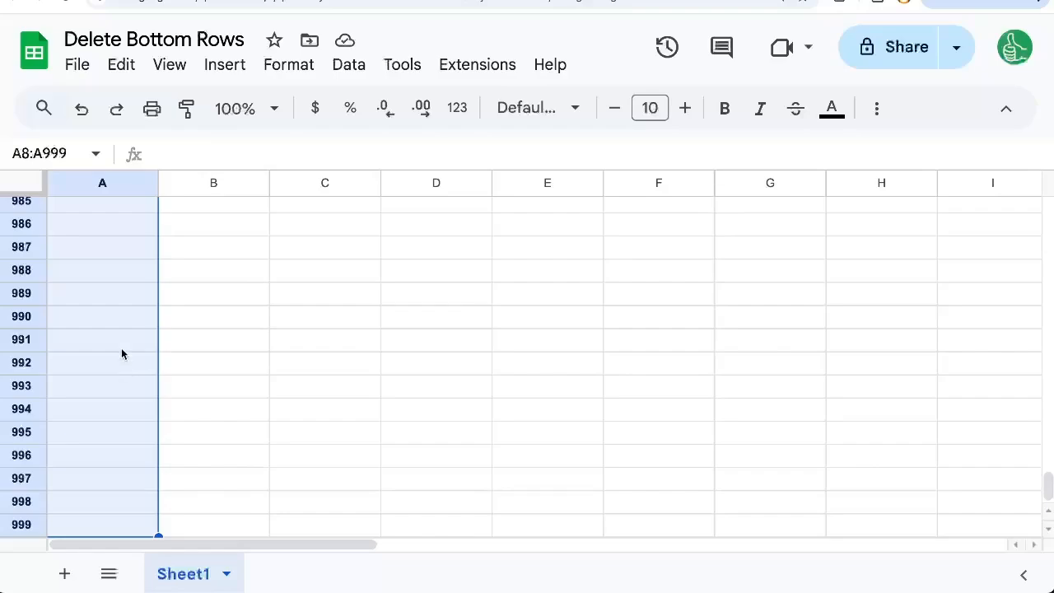
pyautogui.moveTo(121, 369)
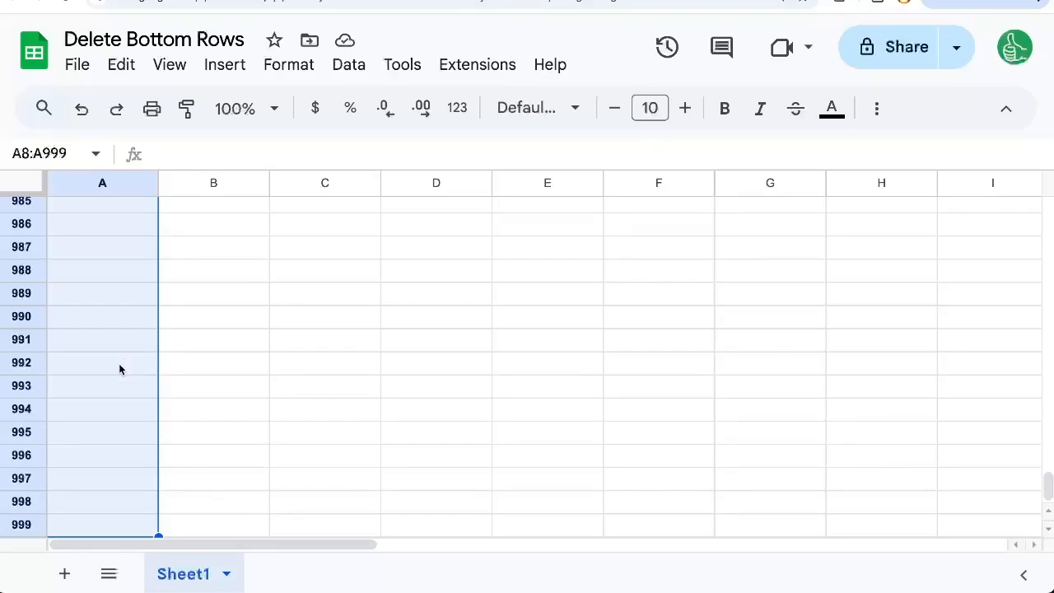
# Choose Delete rows 8 - 999 from the row context menu
pyautogui.rightClick(118, 369)
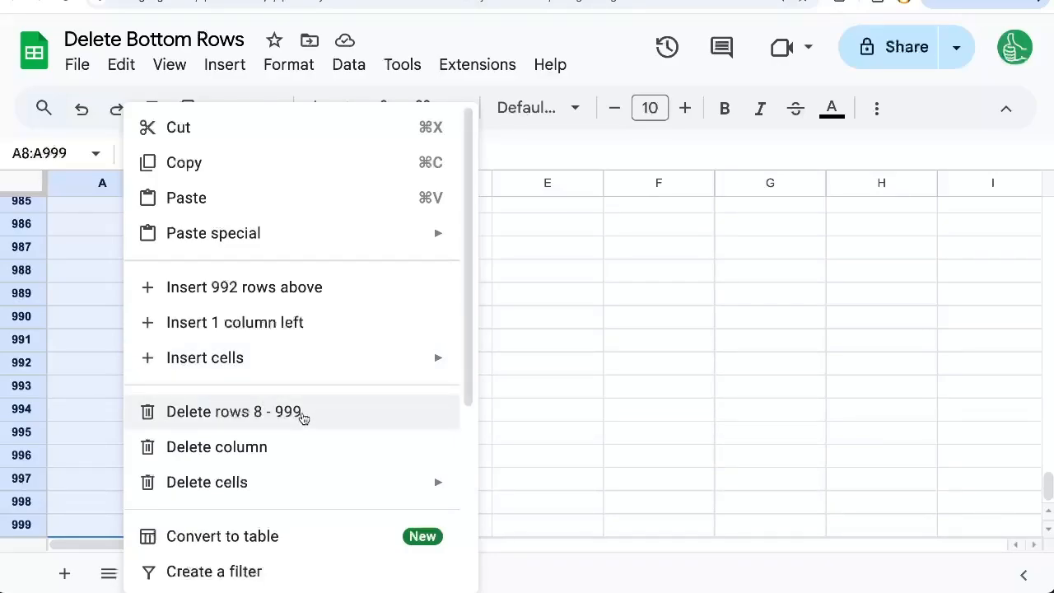
pyautogui.click(234, 412)
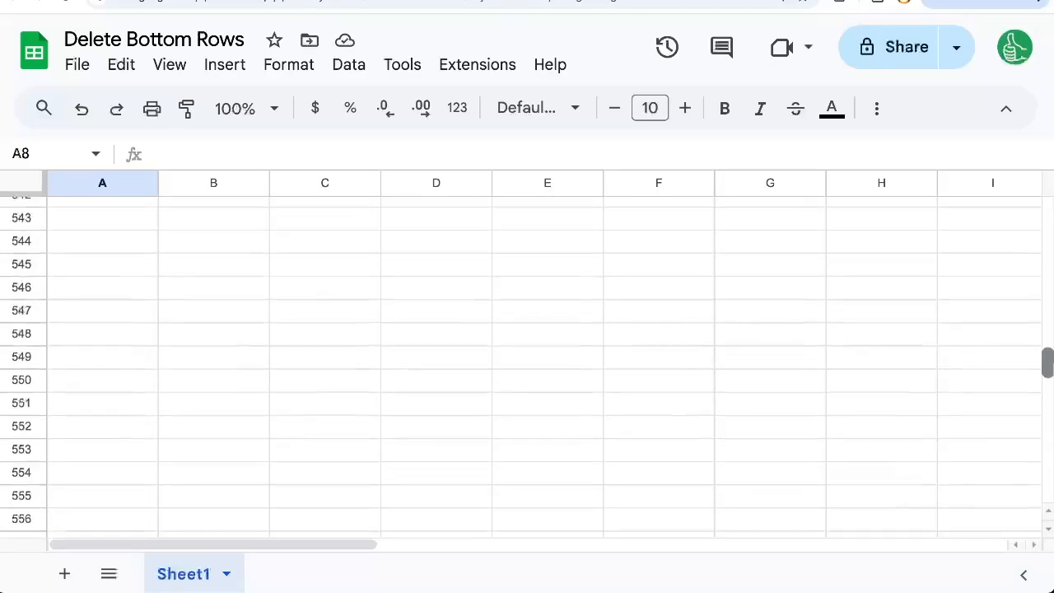
# Delete rows 8 - 999 via Edit > Delete so the sheet ends at row 7
pyautogui.scroll(-3)
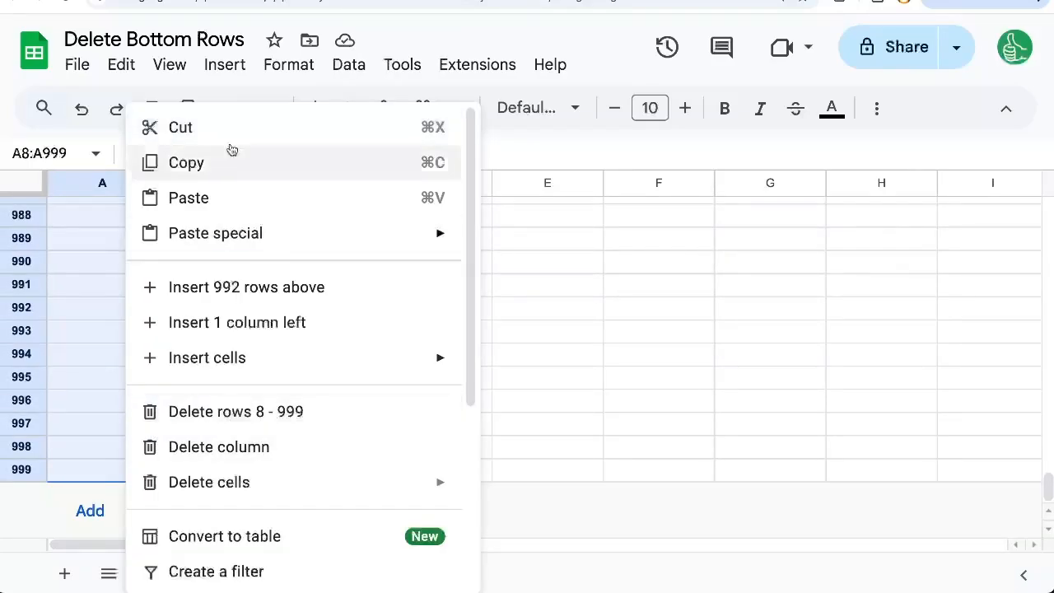
pyautogui.click(122, 64)
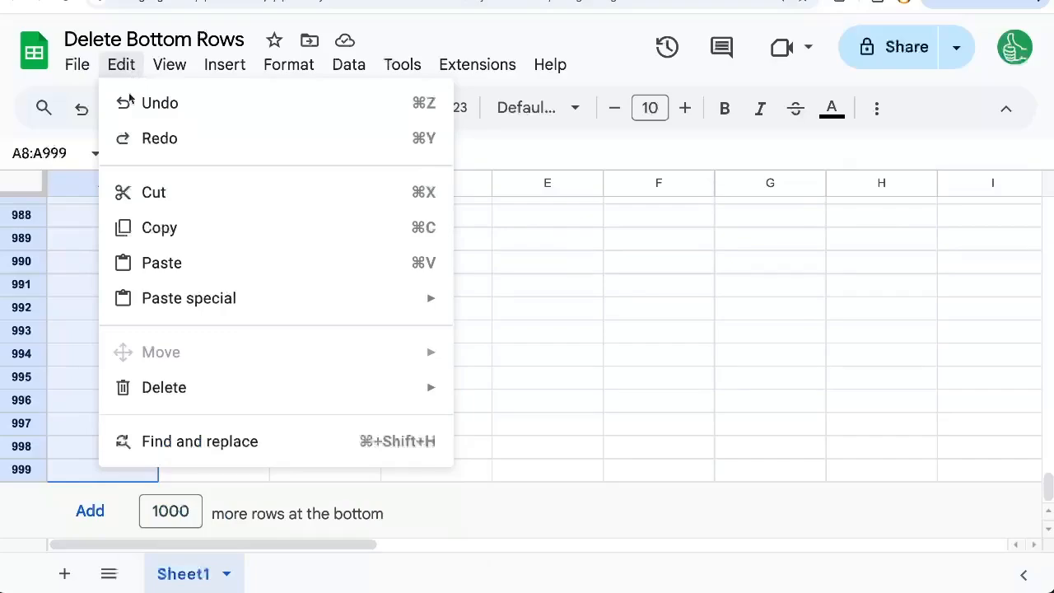
pyautogui.moveTo(165, 388)
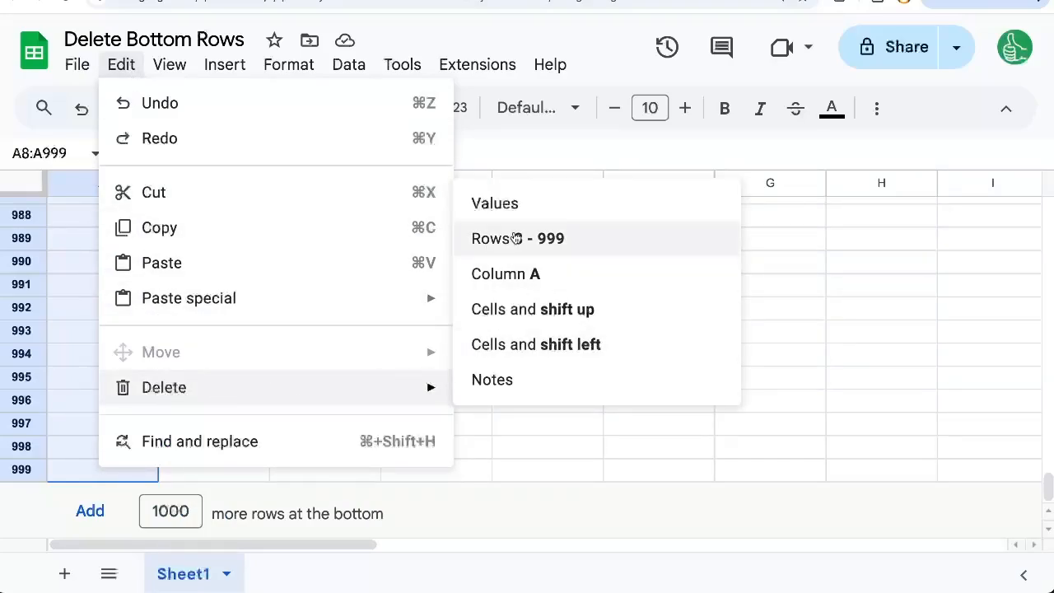
pyautogui.click(518, 237)
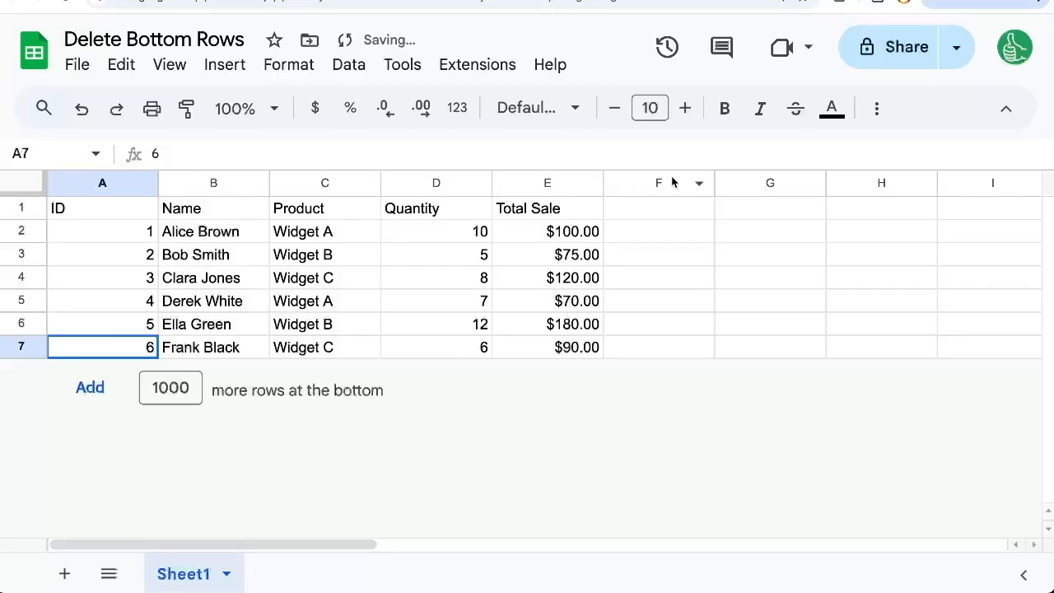
# Select empty columns F through Z and delete them via Edit > Delete
pyautogui.click(659, 183)
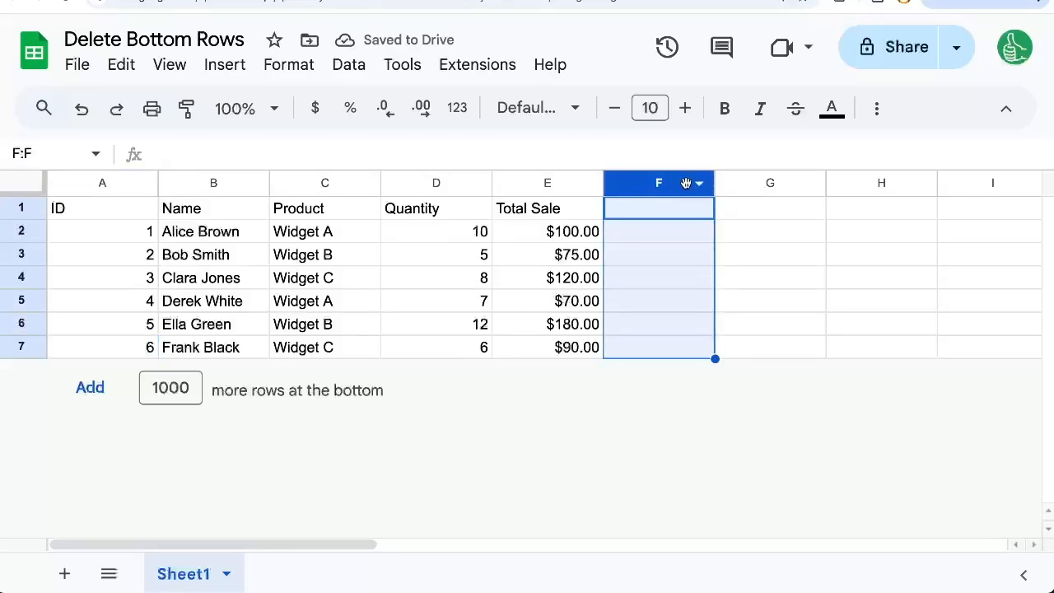
pyautogui.click(659, 208)
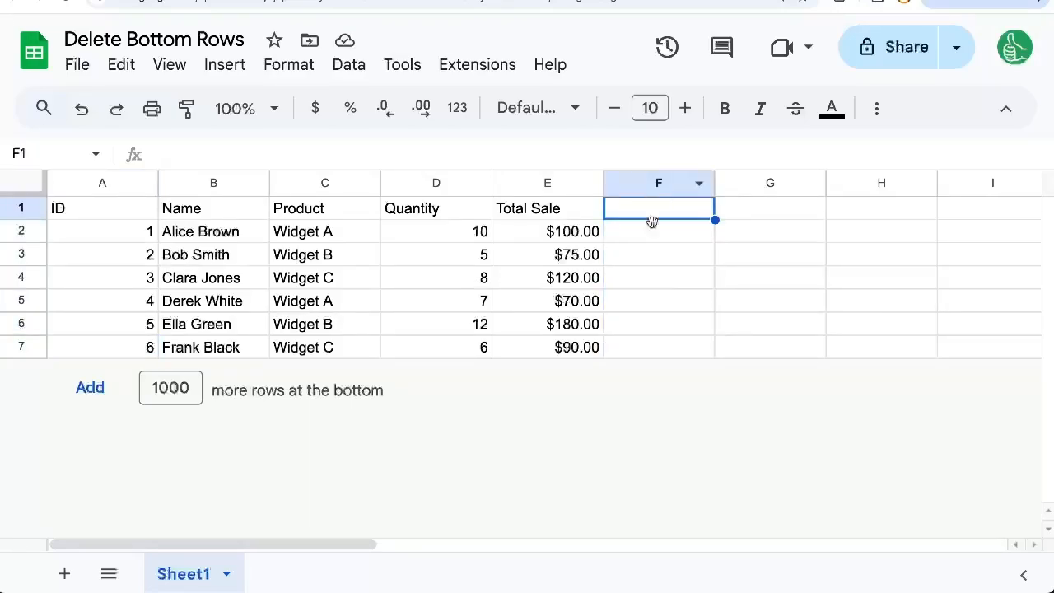
pyautogui.click(659, 183)
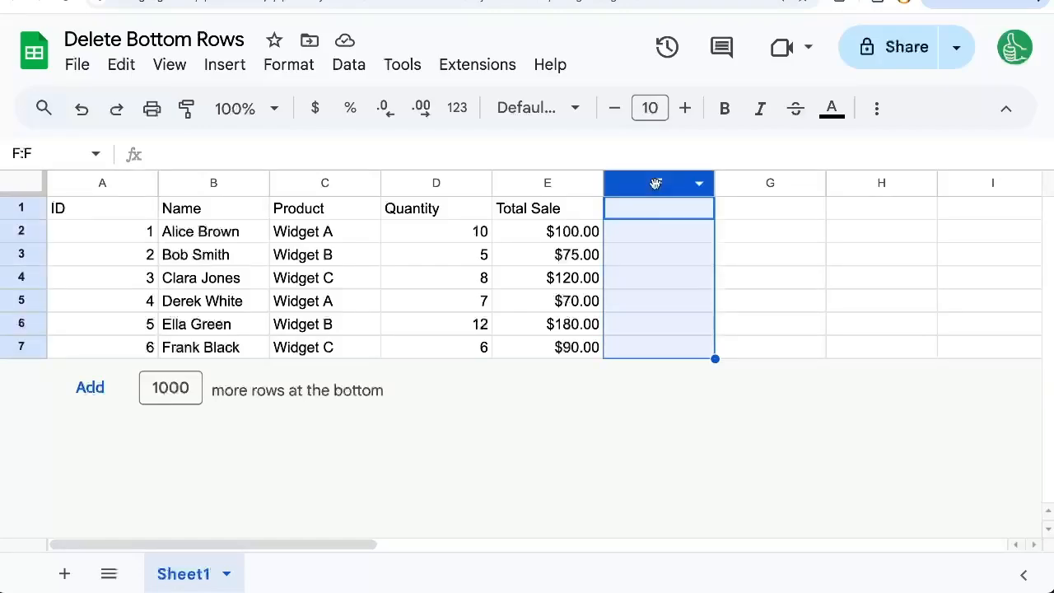
pyautogui.click(659, 253)
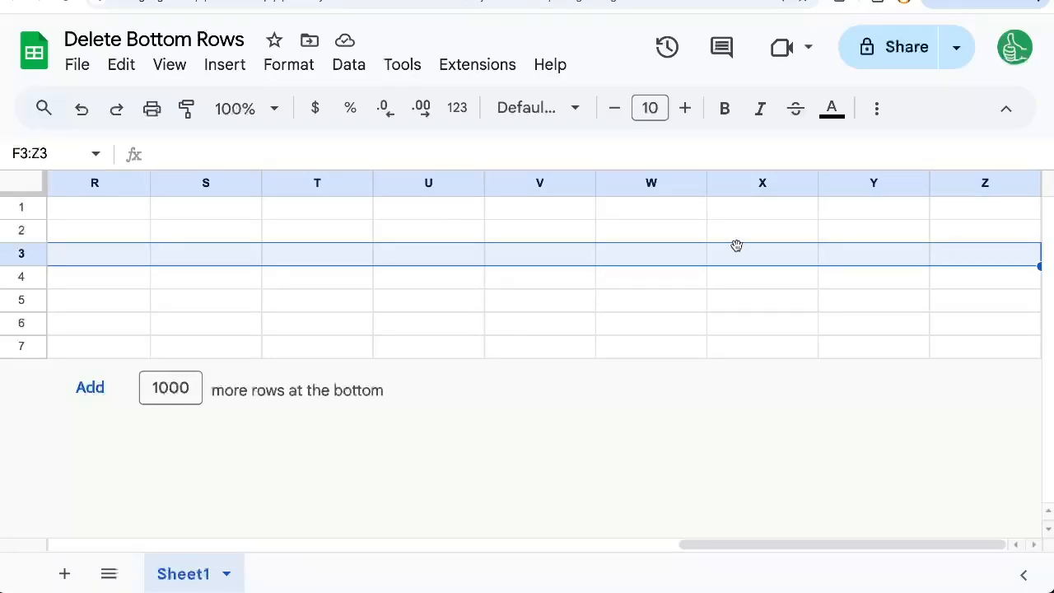
pyautogui.moveTo(649, 262)
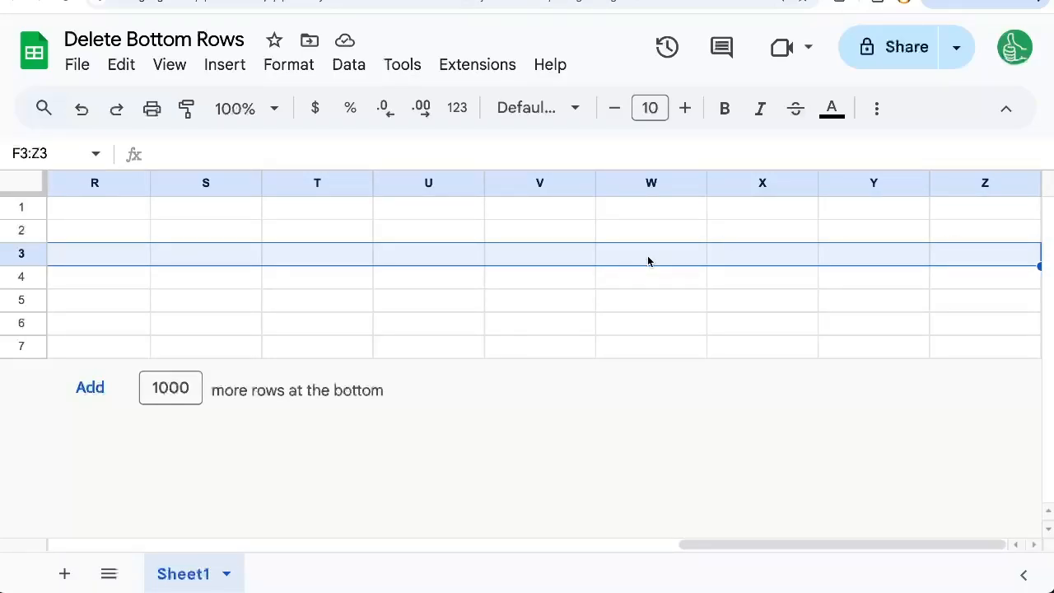
pyautogui.rightClick(651, 254)
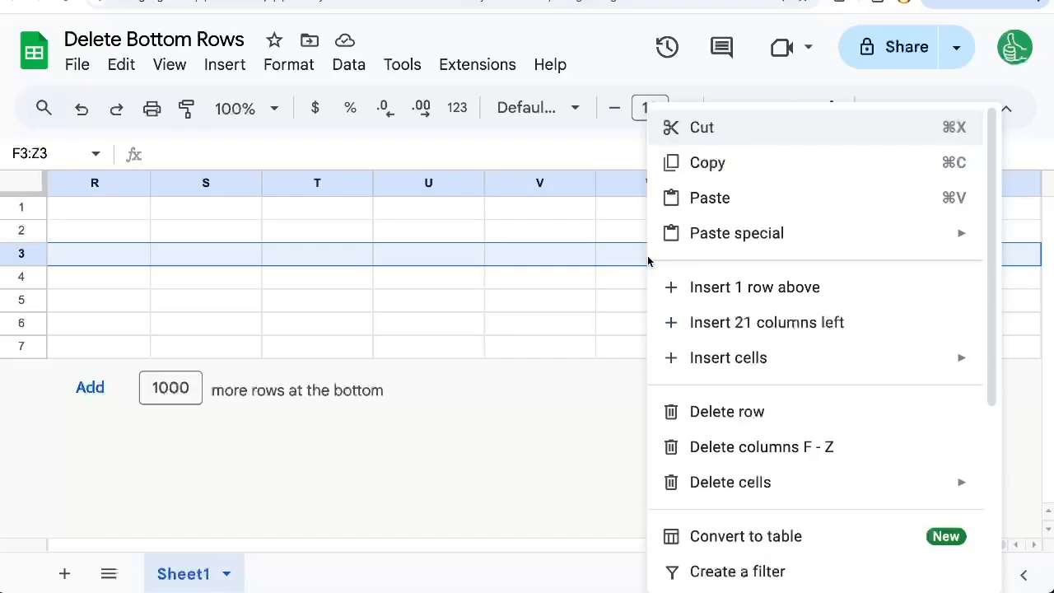
pyautogui.moveTo(168, 65)
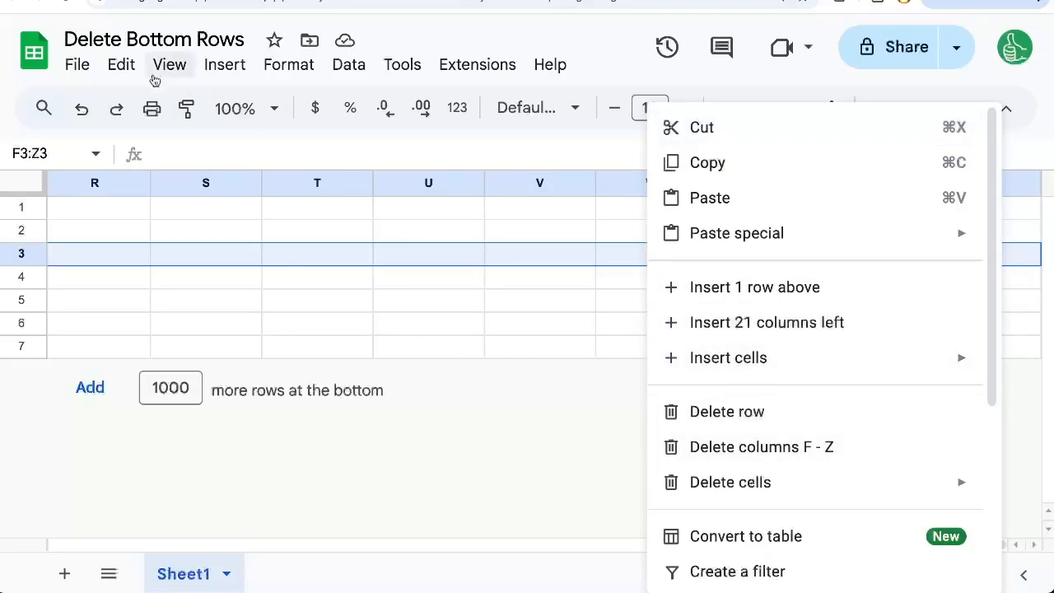
pyautogui.click(120, 64)
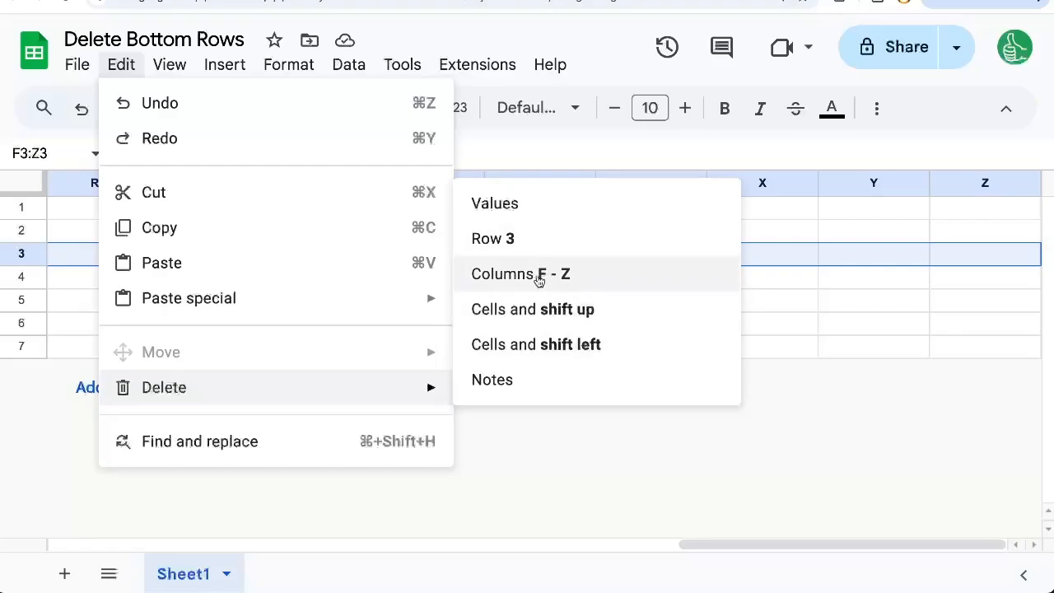
pyautogui.click(520, 273)
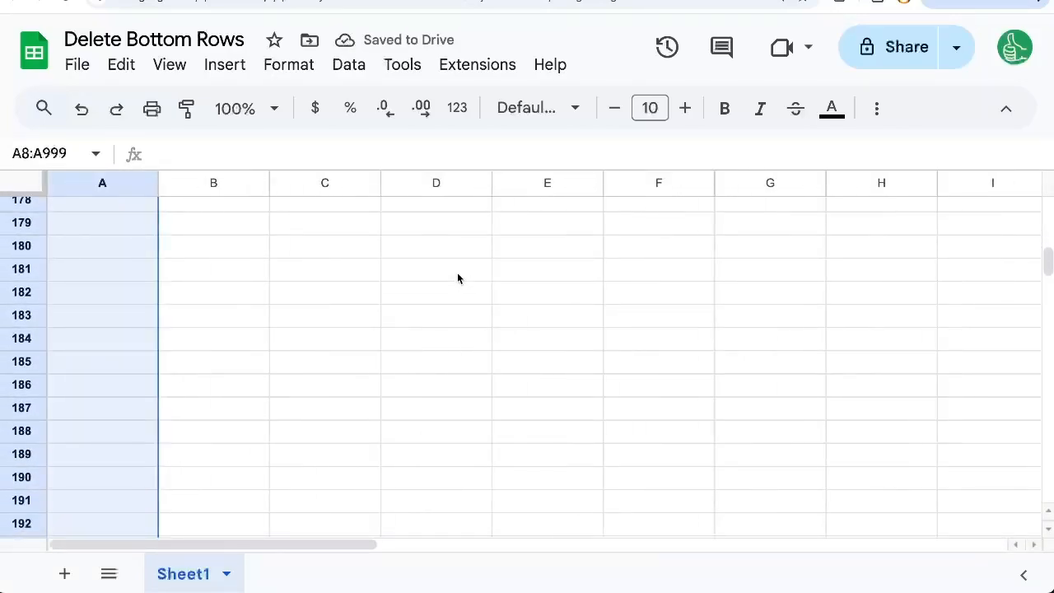
# Scroll down to review the empty rows below the table
pyautogui.scroll(-3)
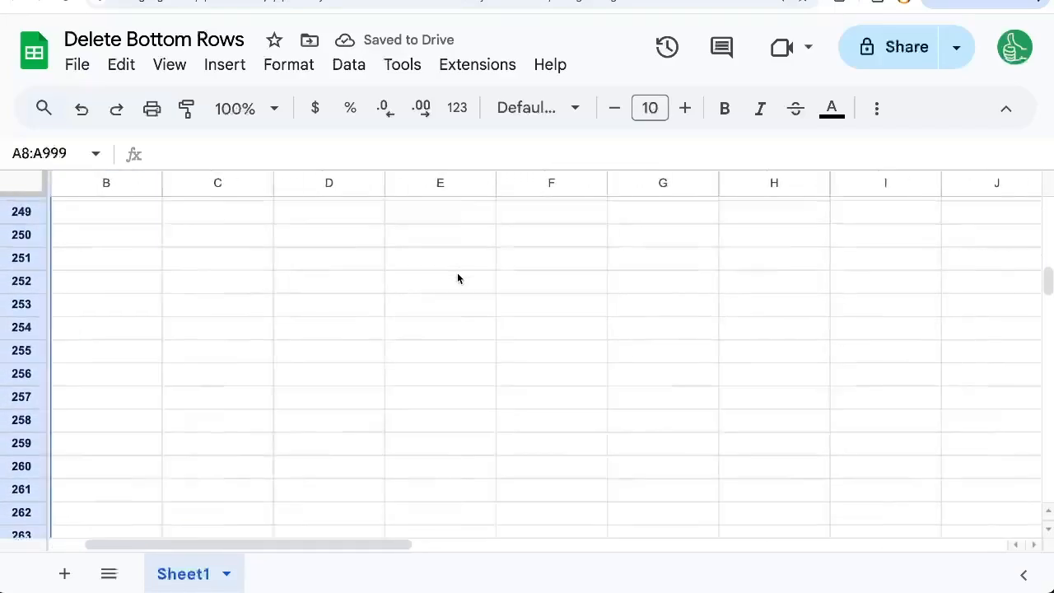